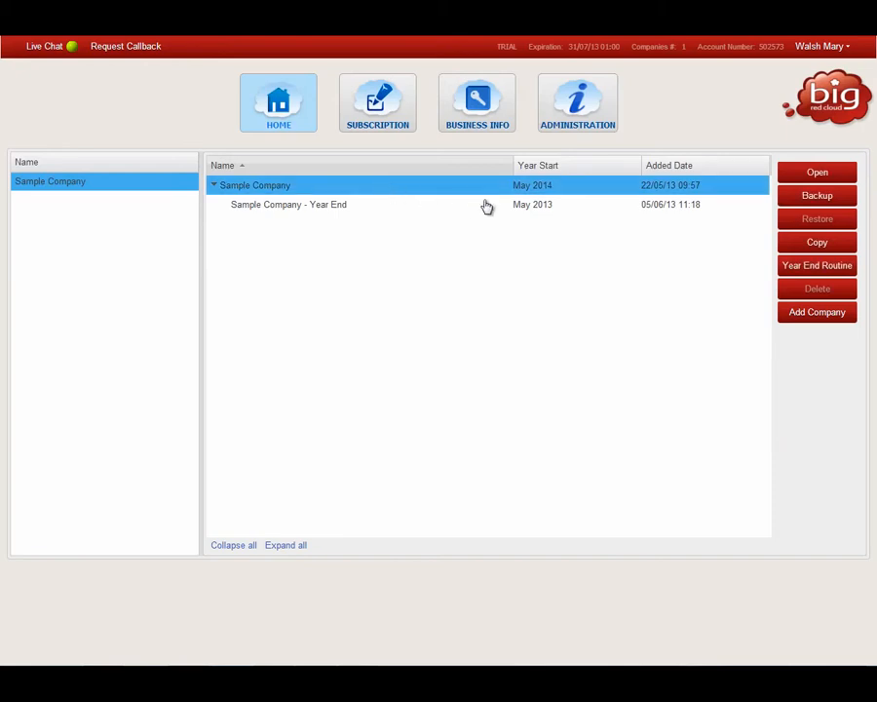
Select Sample Company from the company list and open its books.
{"action": "left_click", "coordinate": [816, 171]}
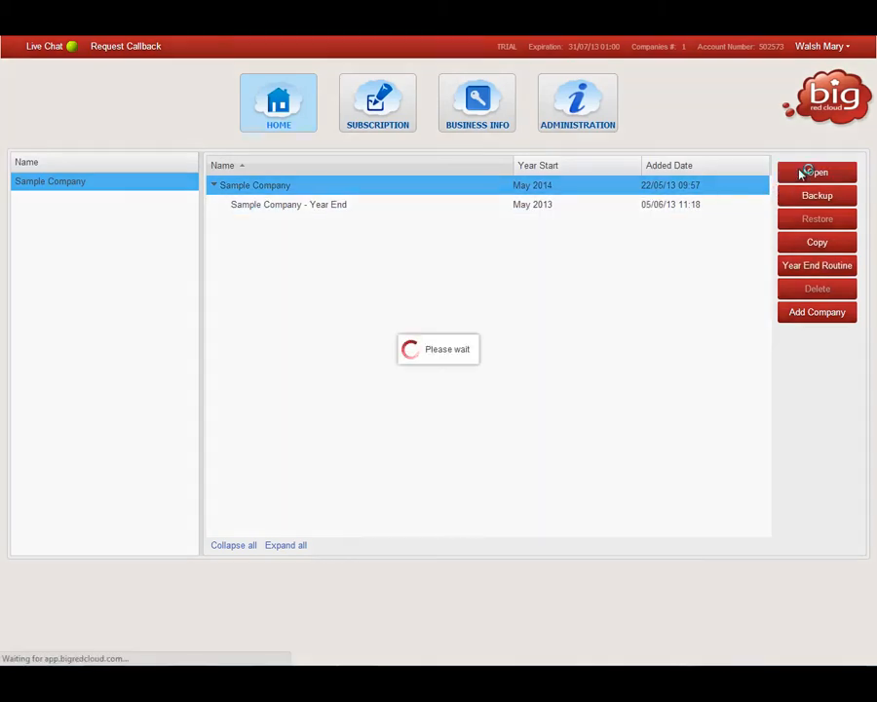
{"action": "left_click", "coordinate": [817, 171]}
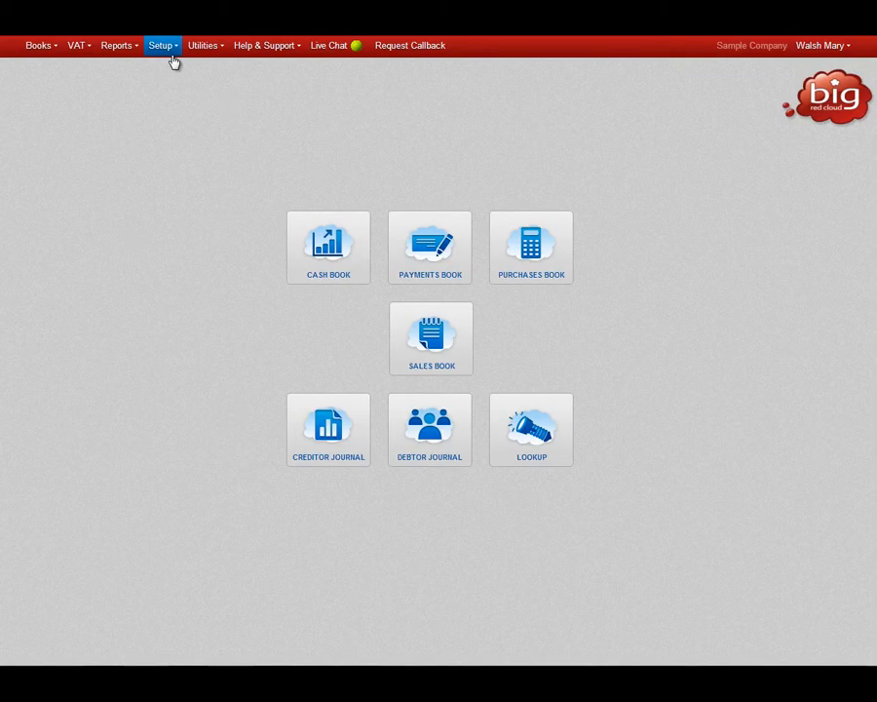
In Setup Options, set Receipts/Payments Manual Allocation to Yes.
{"action": "left_click", "coordinate": [160, 45]}
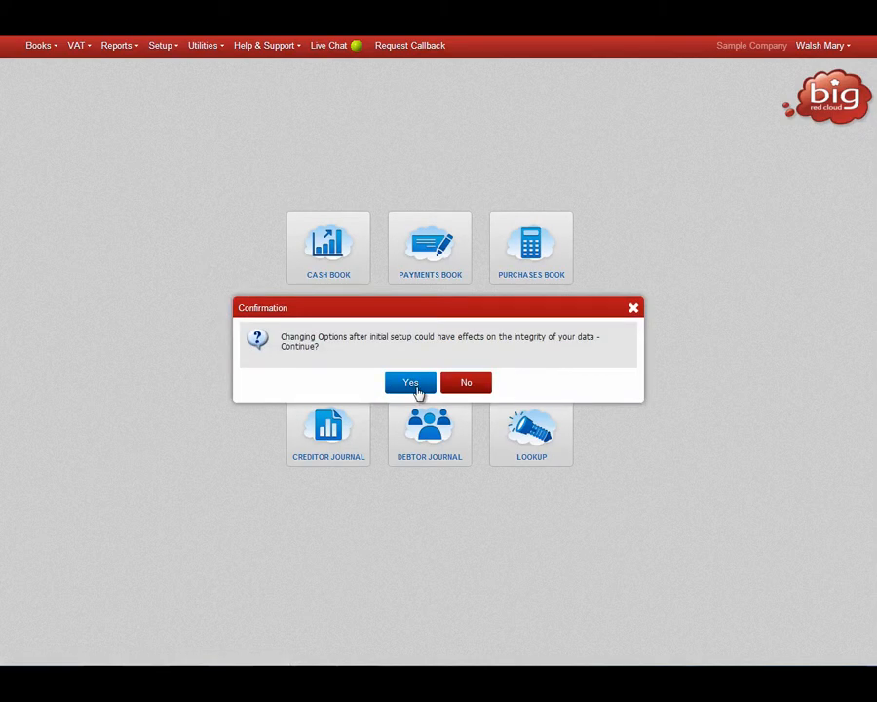
{"action": "left_click", "coordinate": [410, 380]}
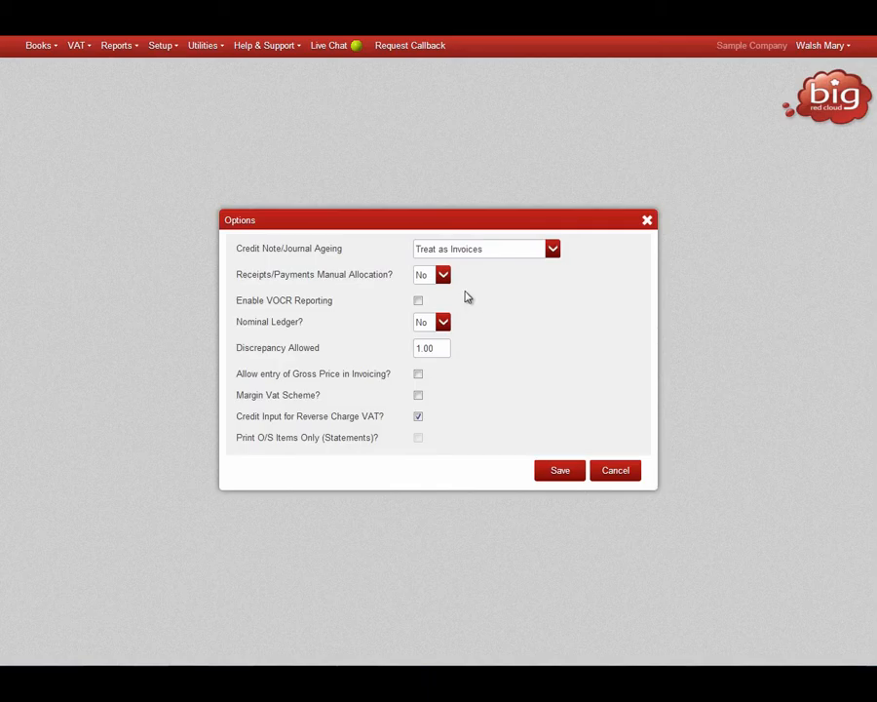
{"action": "left_click", "coordinate": [431, 273]}
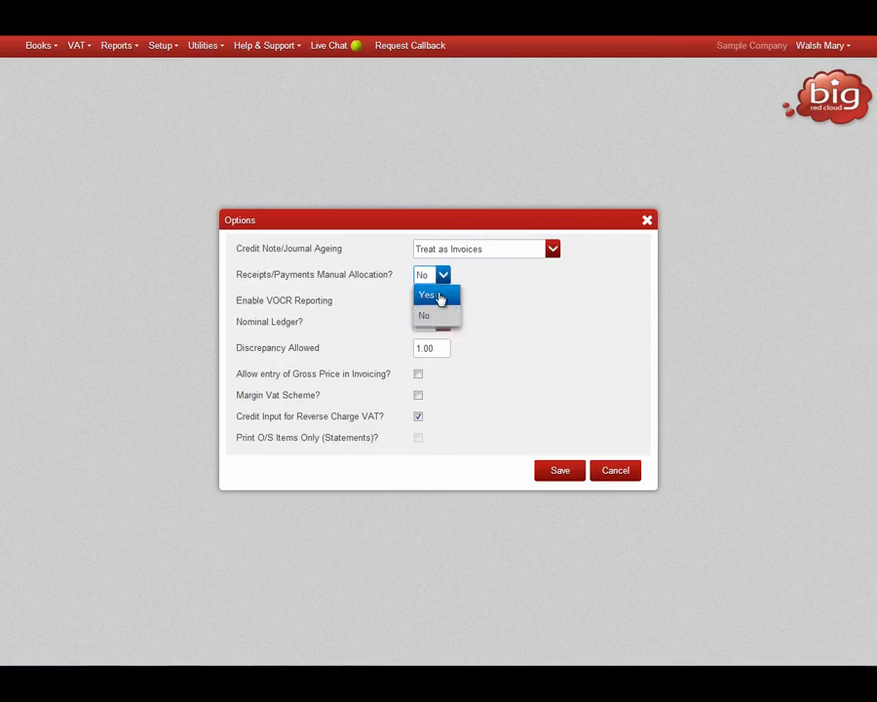
{"action": "left_click", "coordinate": [427, 294]}
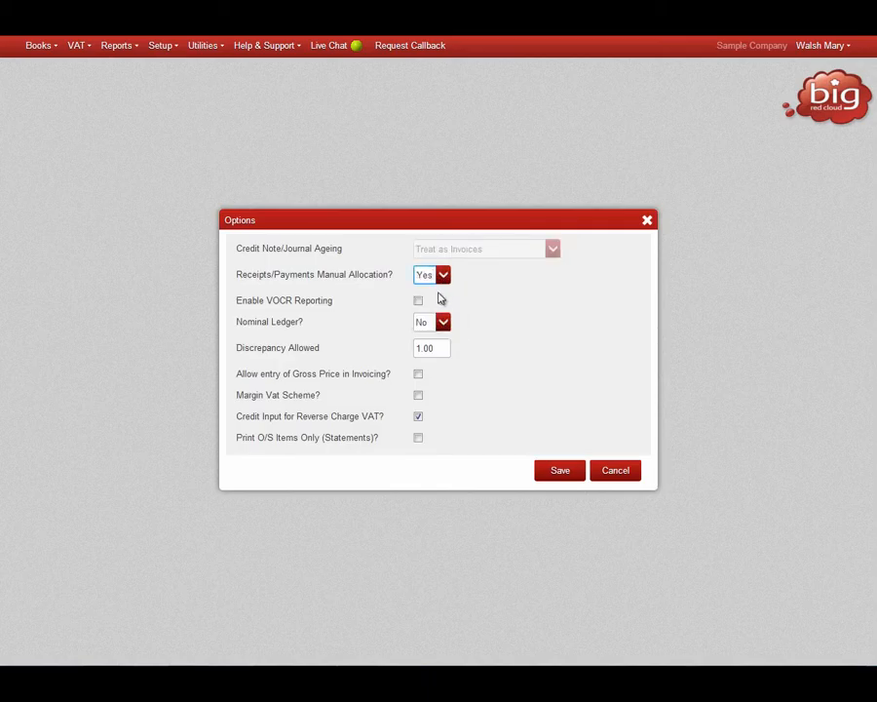
Enable VOCR reporting calculated from allocation and save the options.
{"action": "left_click", "coordinate": [417, 300]}
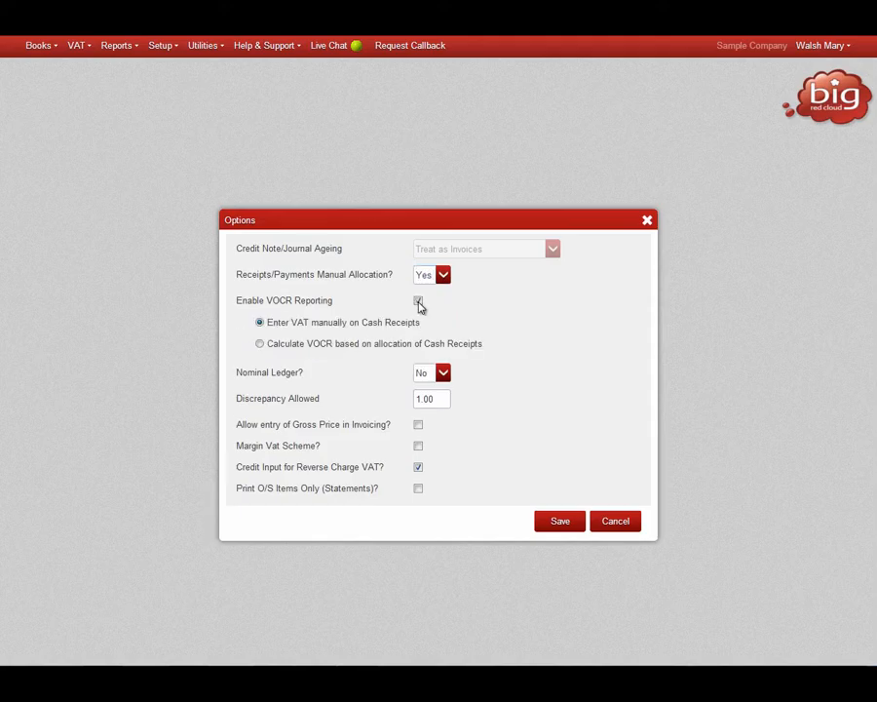
{"action": "left_click", "coordinate": [417, 300]}
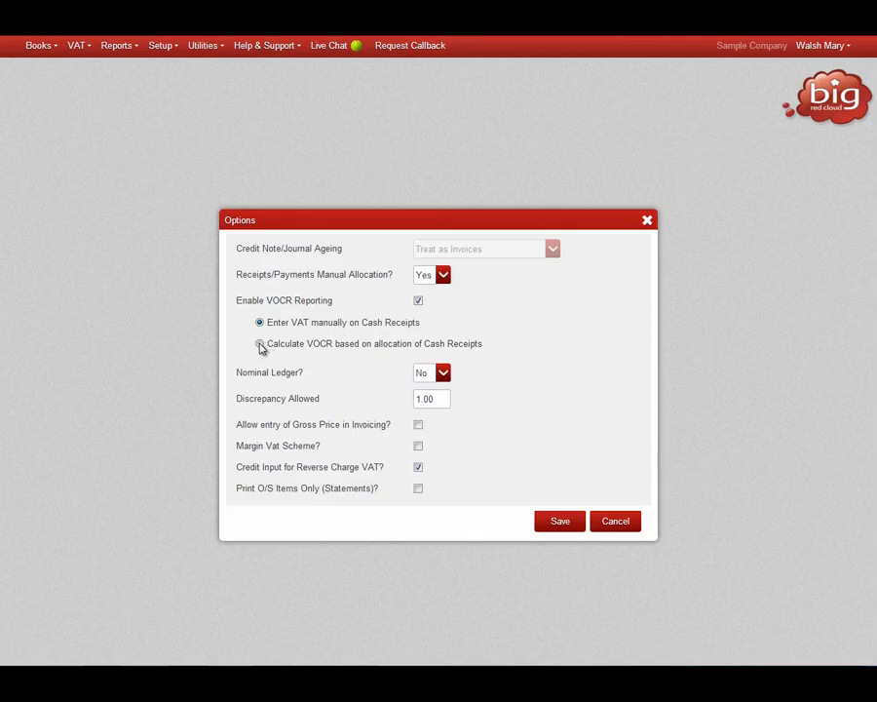
{"action": "left_click", "coordinate": [262, 343]}
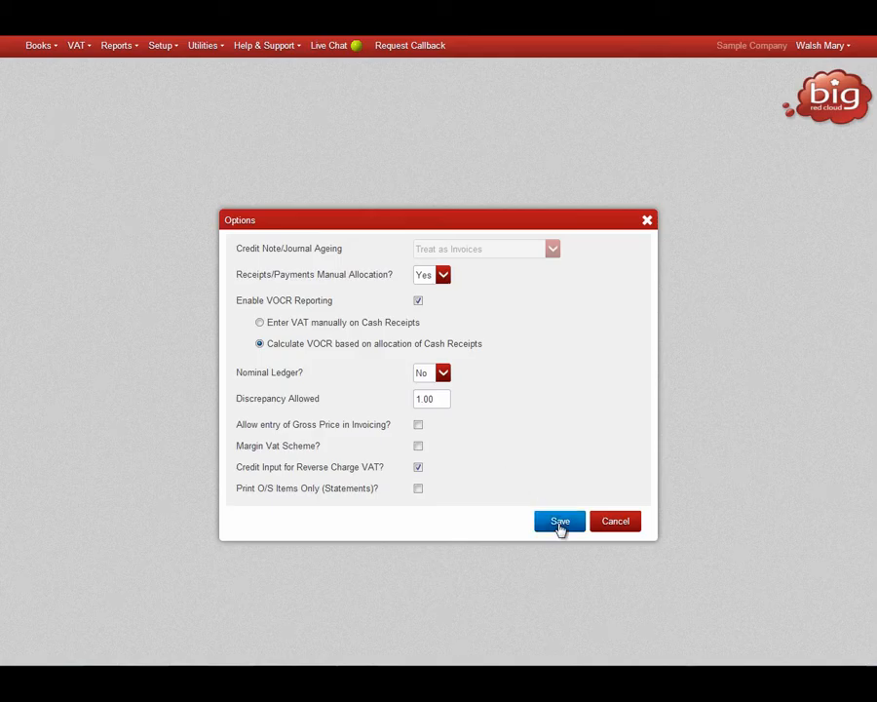
{"action": "left_click", "coordinate": [560, 521]}
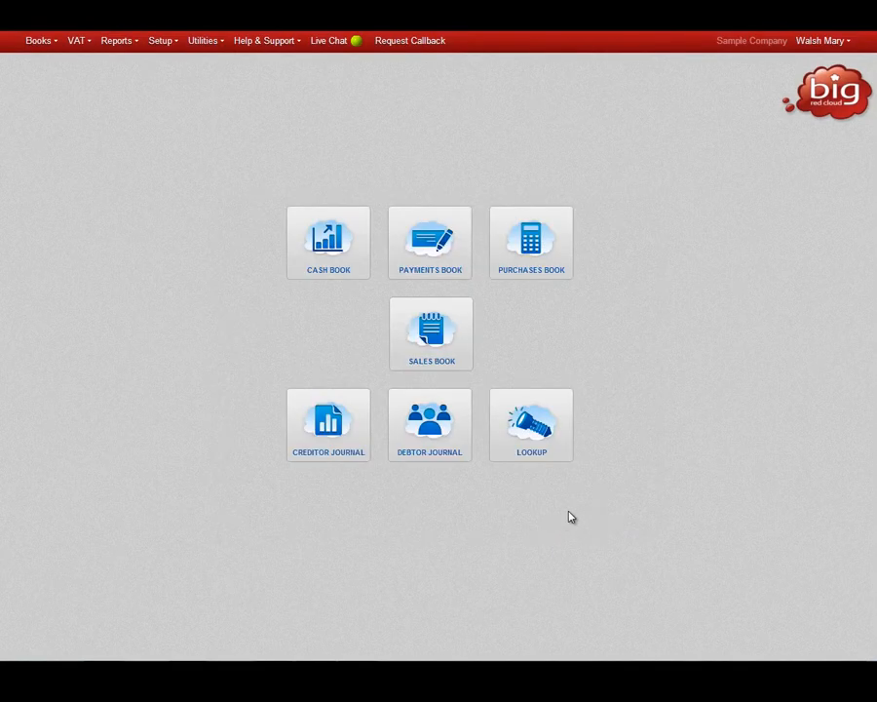
{"action": "mouse_move", "coordinate": [328, 241]}
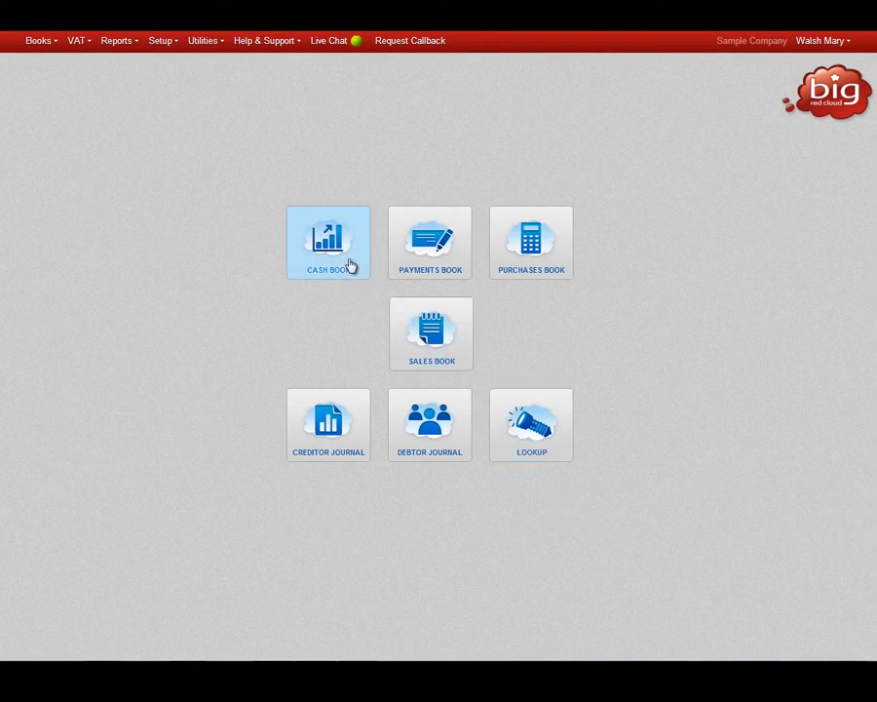
Open the Cash Book from the home screen.
{"action": "left_click", "coordinate": [328, 242]}
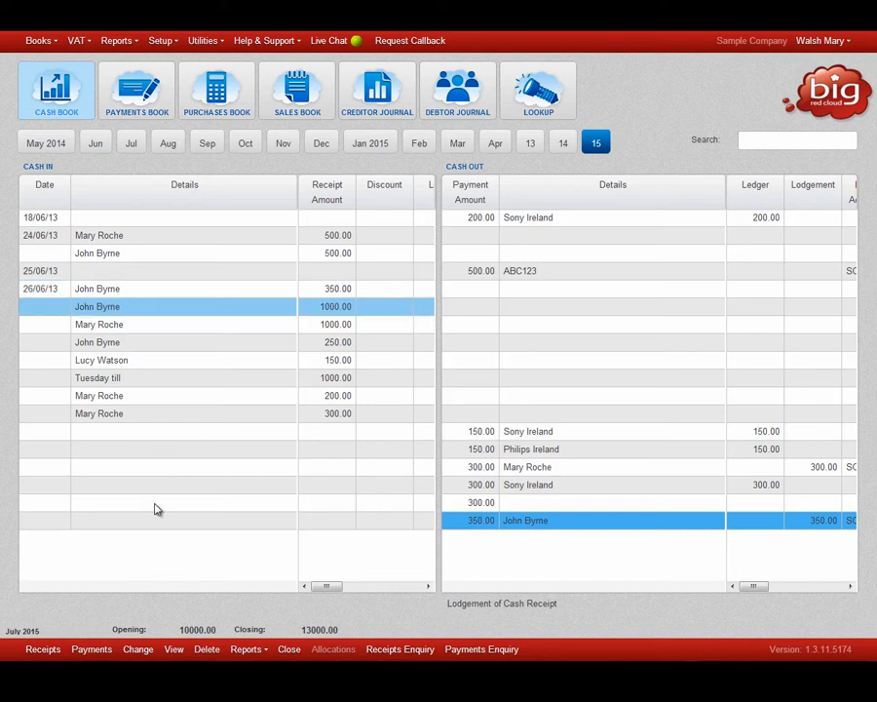
{"action": "left_click", "coordinate": [43, 649]}
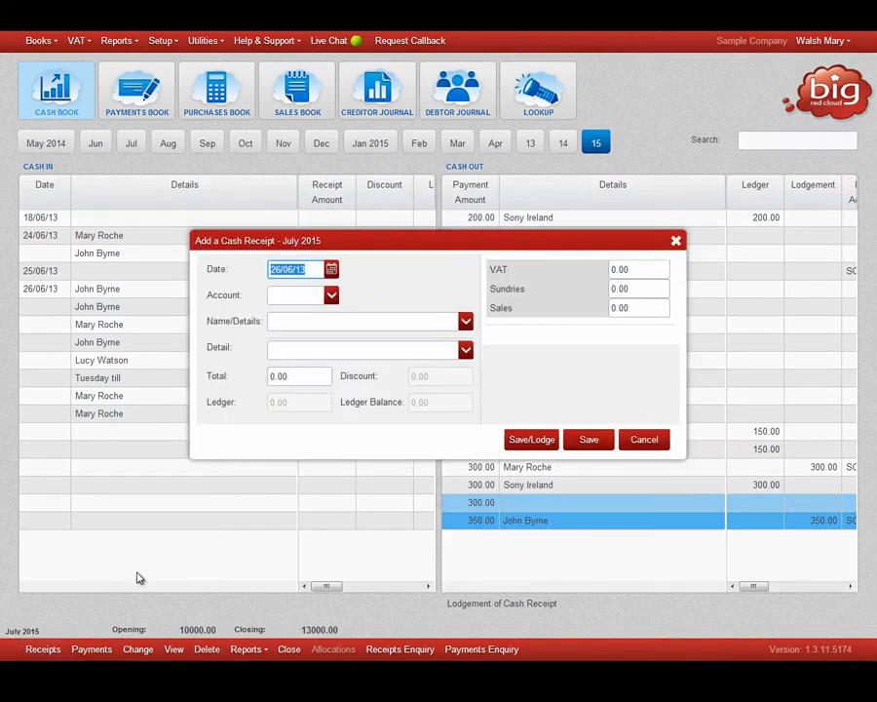
{"action": "mouse_move", "coordinate": [347, 312]}
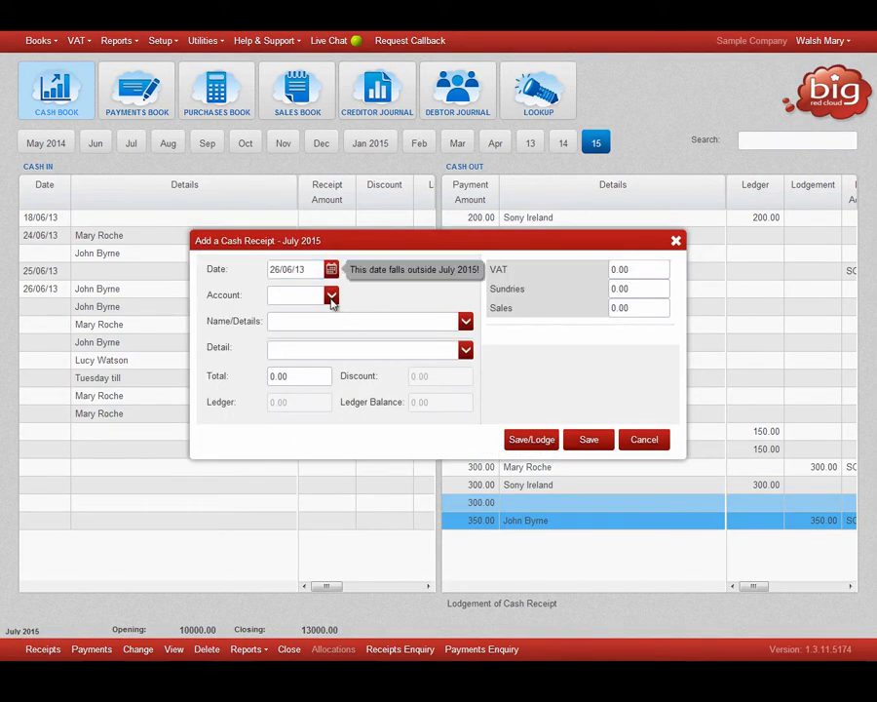
{"action": "left_click", "coordinate": [332, 297]}
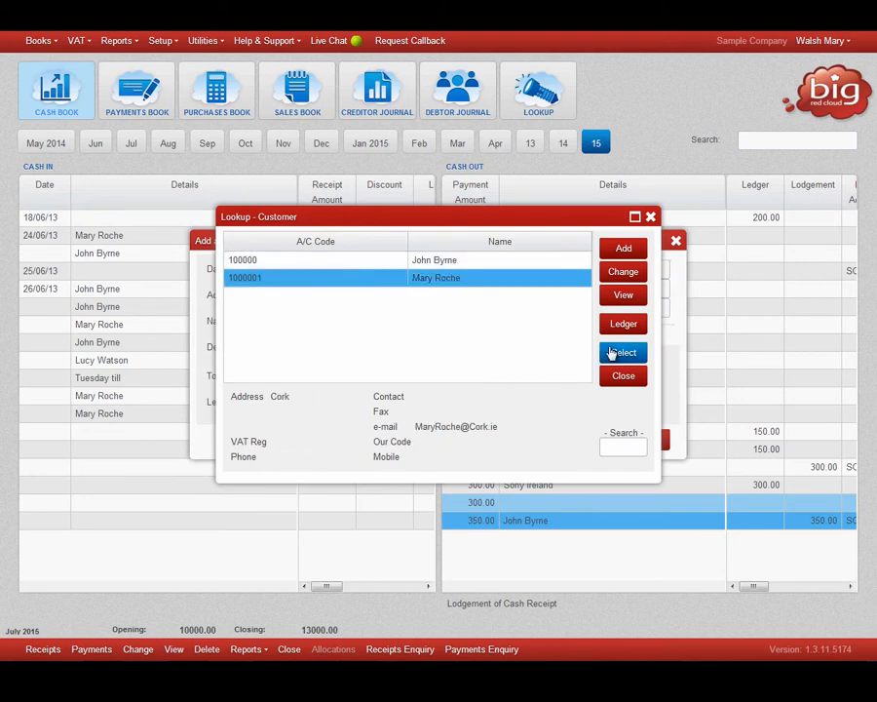
{"action": "left_click", "coordinate": [624, 351]}
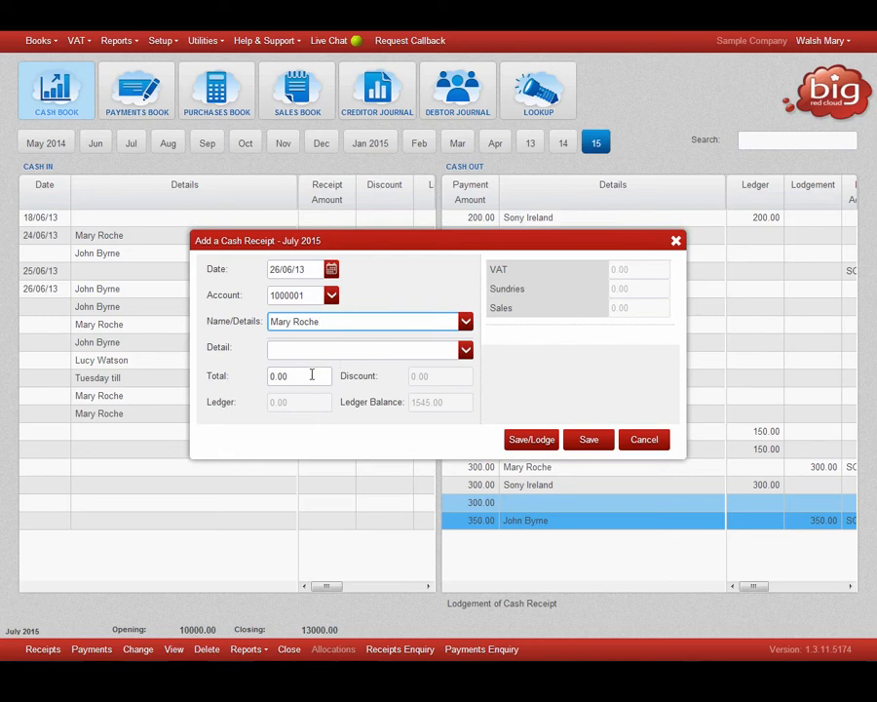
Enter a receipt total of 1000 and save the receipt.
{"action": "type", "text": "1000"}
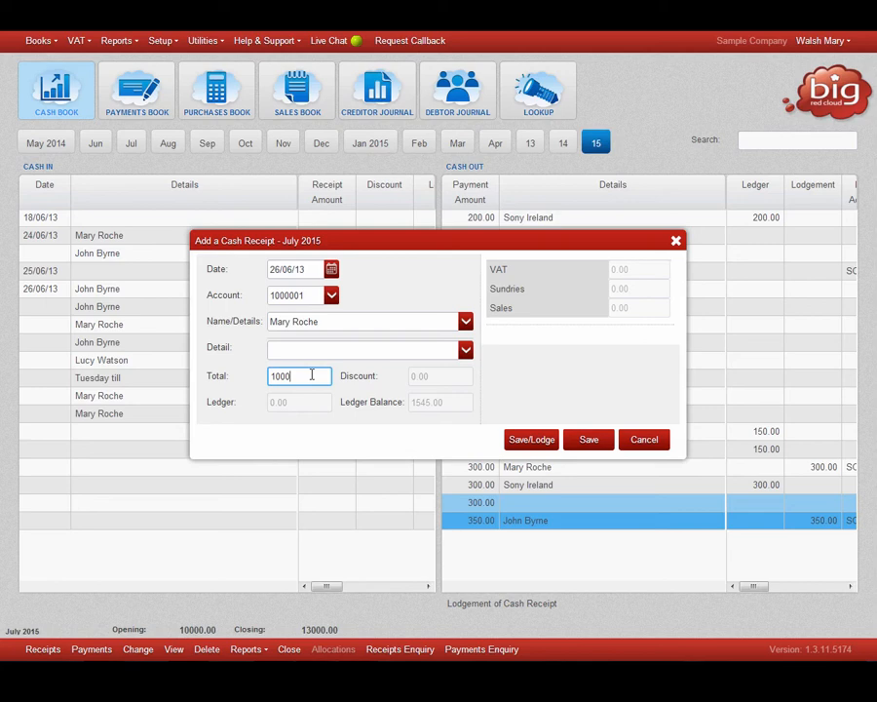
{"action": "mouse_move", "coordinate": [549, 421]}
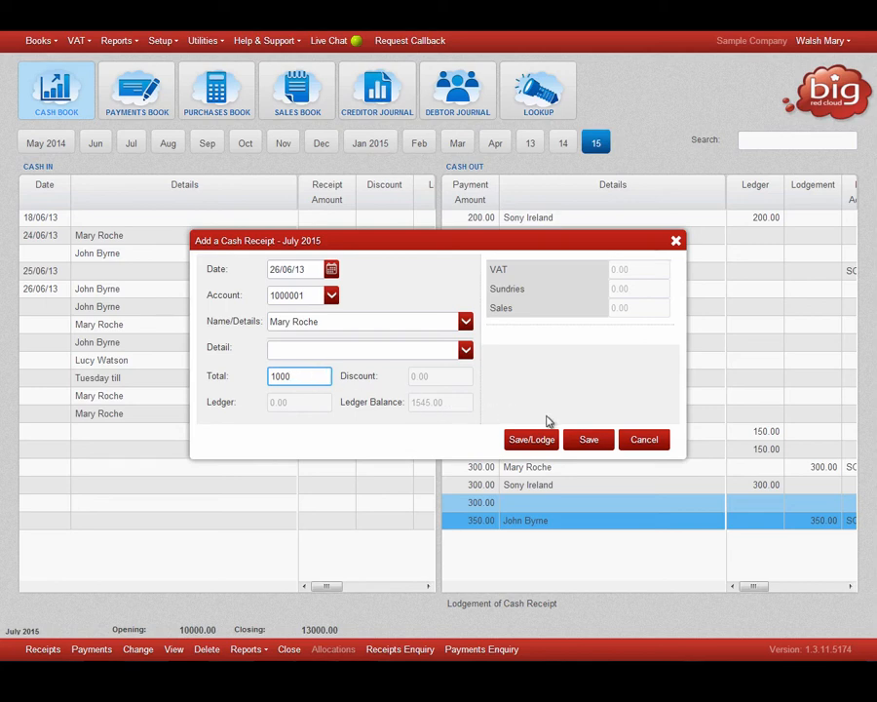
{"action": "left_click", "coordinate": [589, 438]}
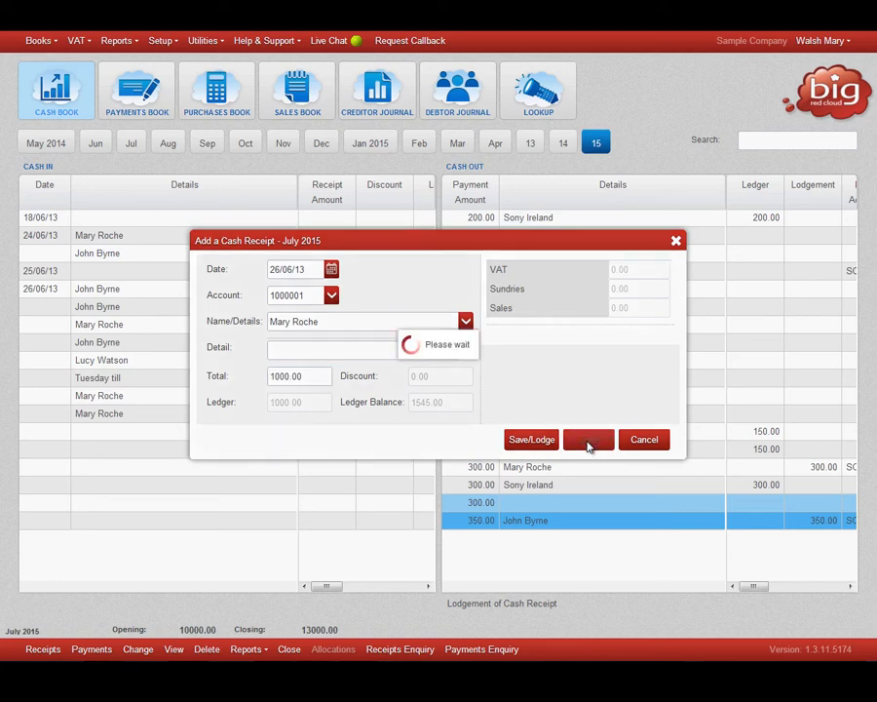
{"action": "left_click", "coordinate": [589, 438]}
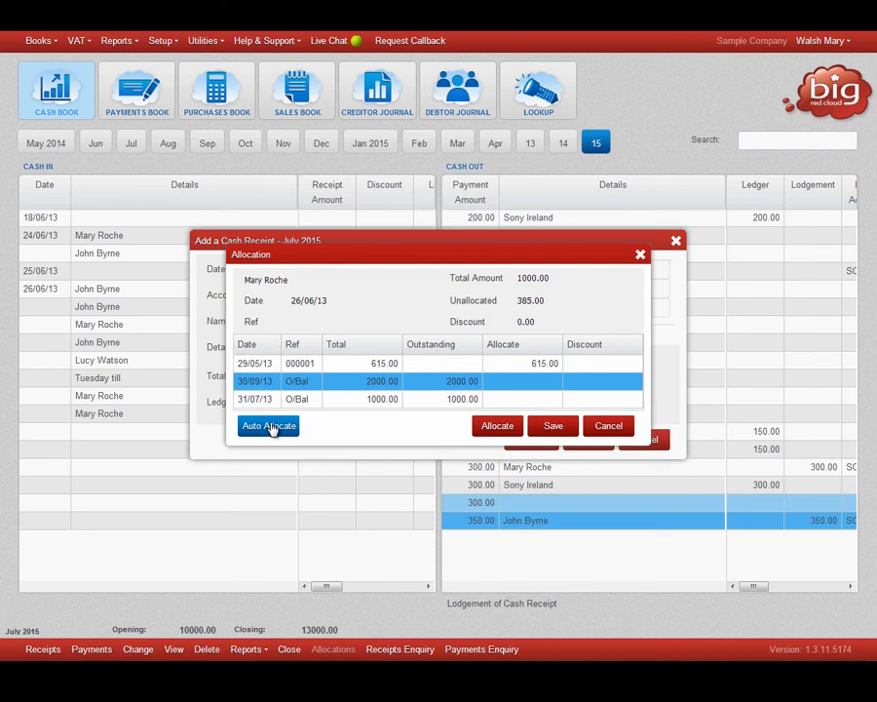
{"action": "mouse_move", "coordinate": [553, 425]}
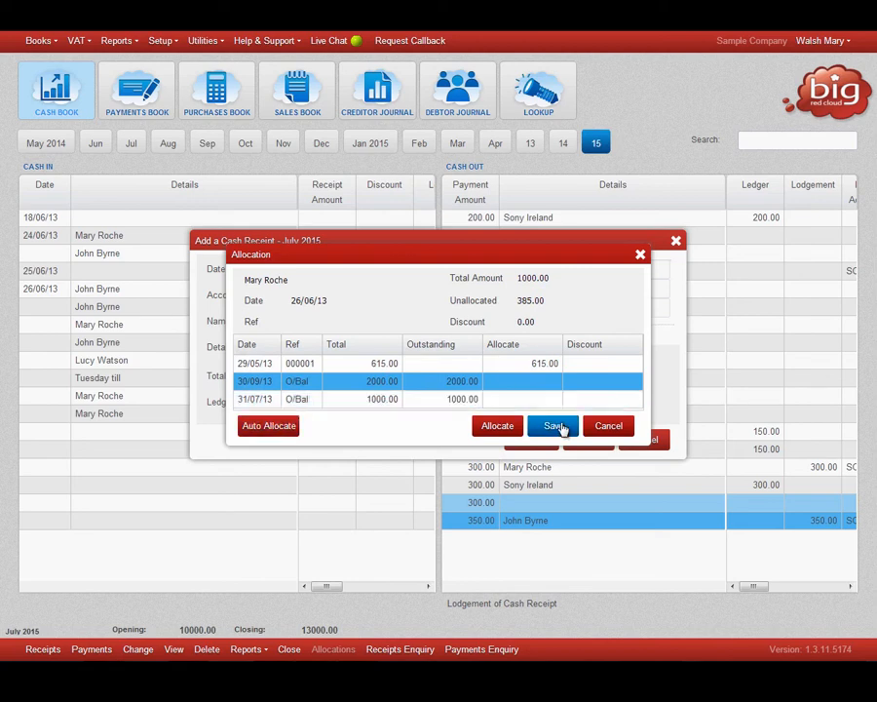
Save the auto-allocation of 615 against invoice 000001.
{"action": "left_click", "coordinate": [554, 425]}
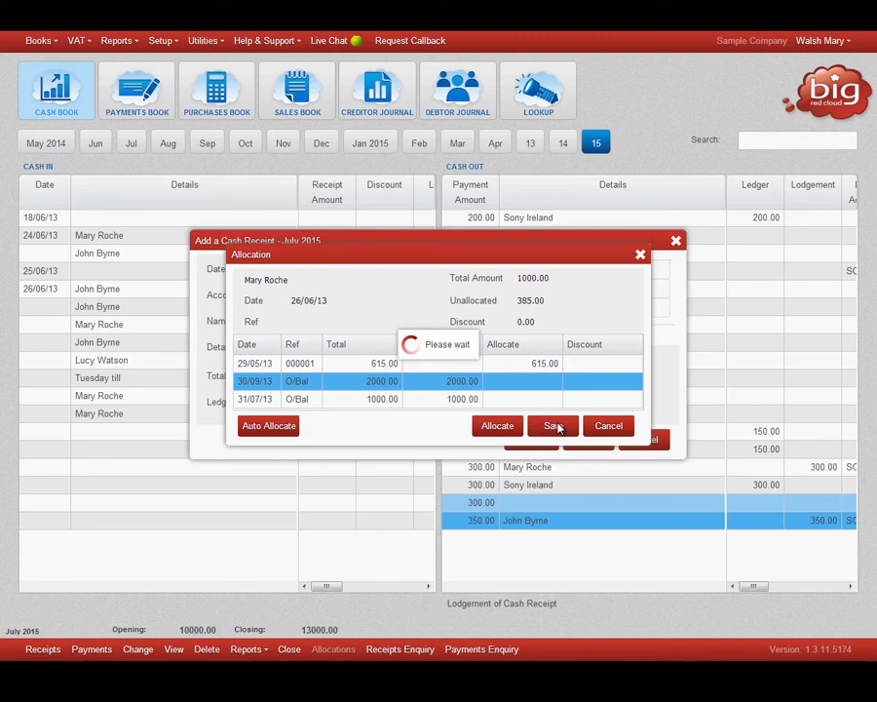